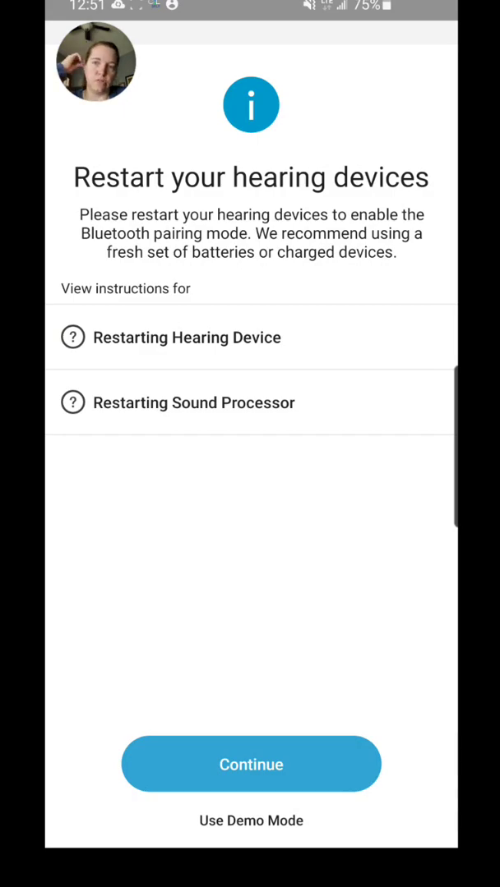
Search for the hearing devices, connect to the found pair and continue to the main volume screen
click(249, 764)
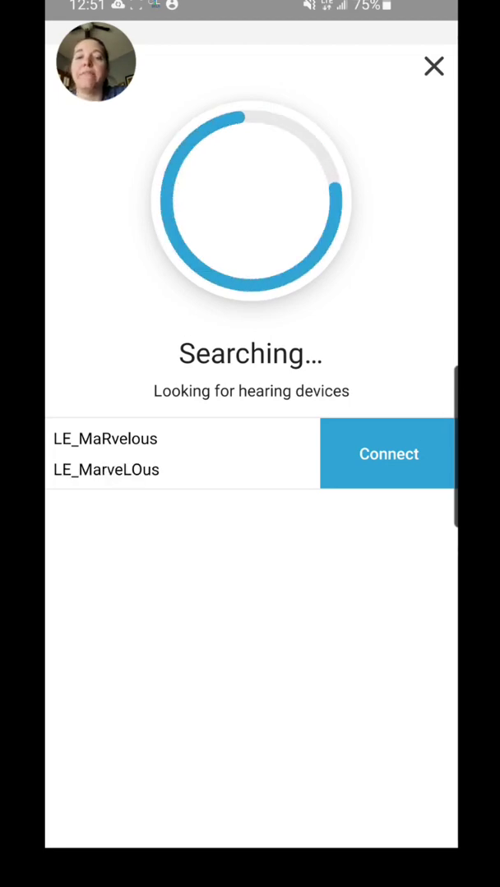
click(388, 454)
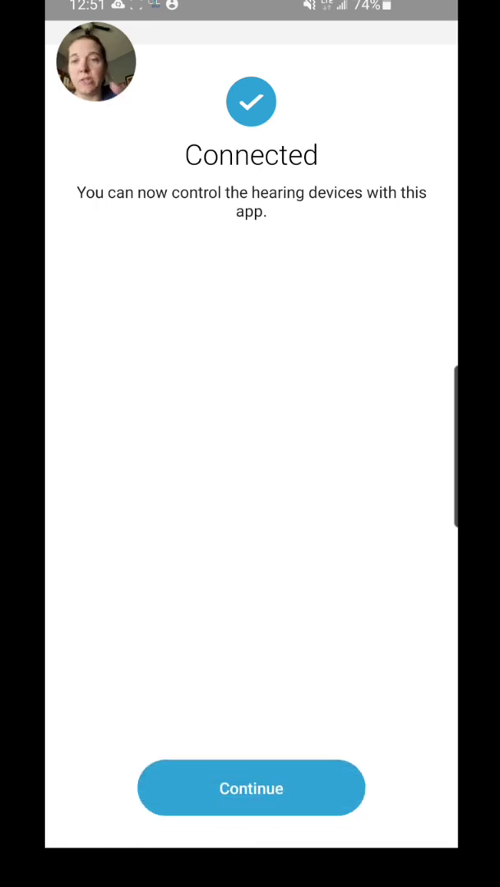
click(250, 789)
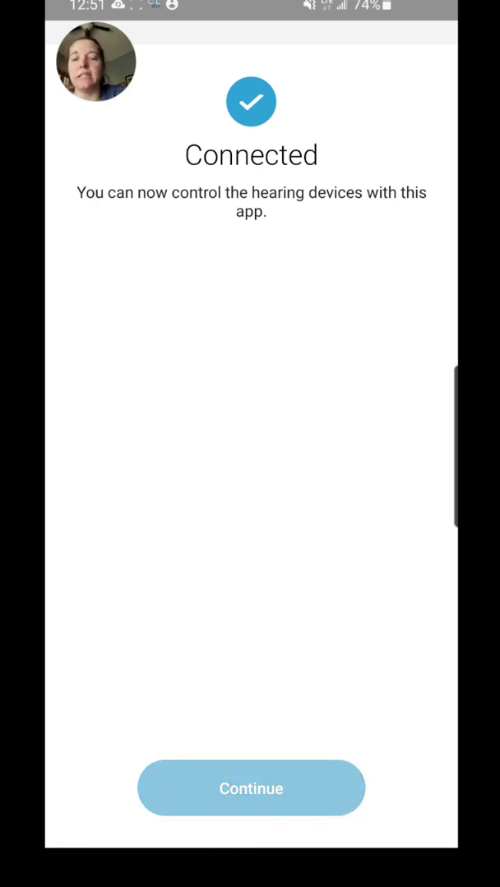
click(250, 789)
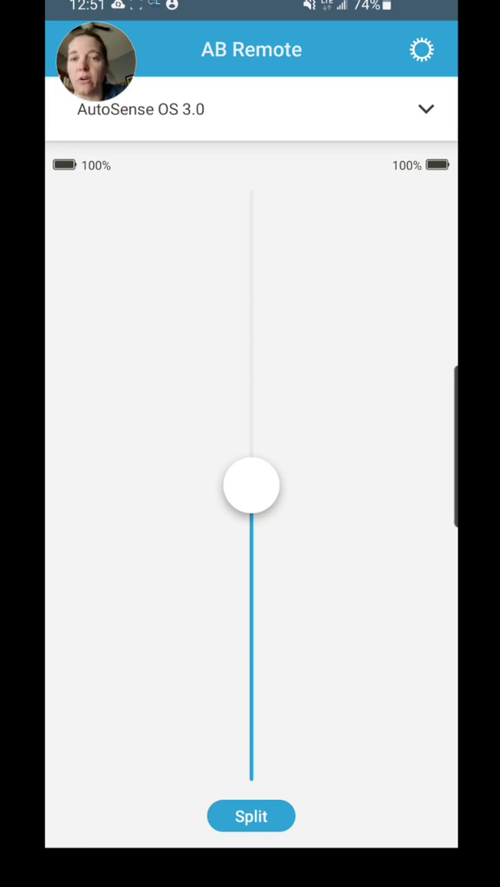
click(426, 109)
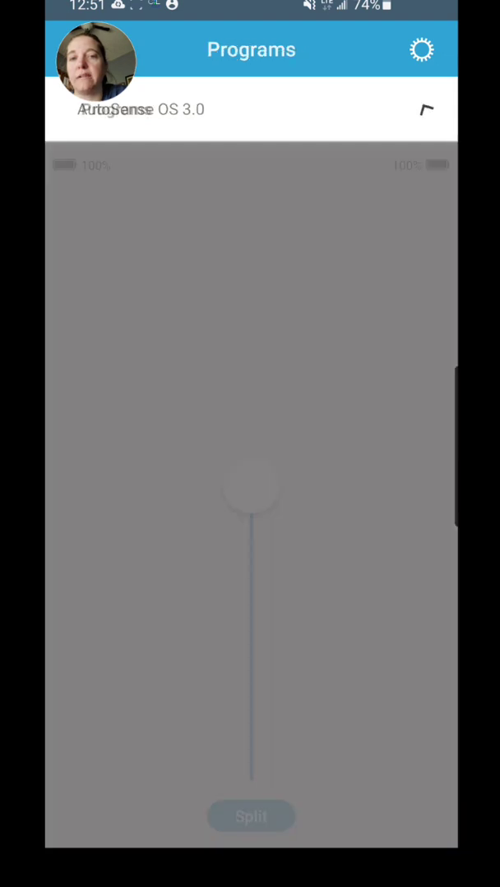
click(424, 108)
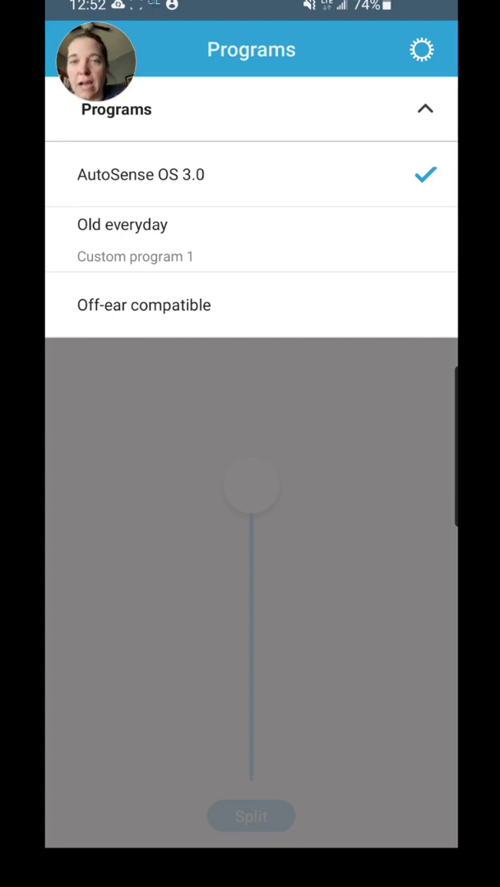
click(122, 224)
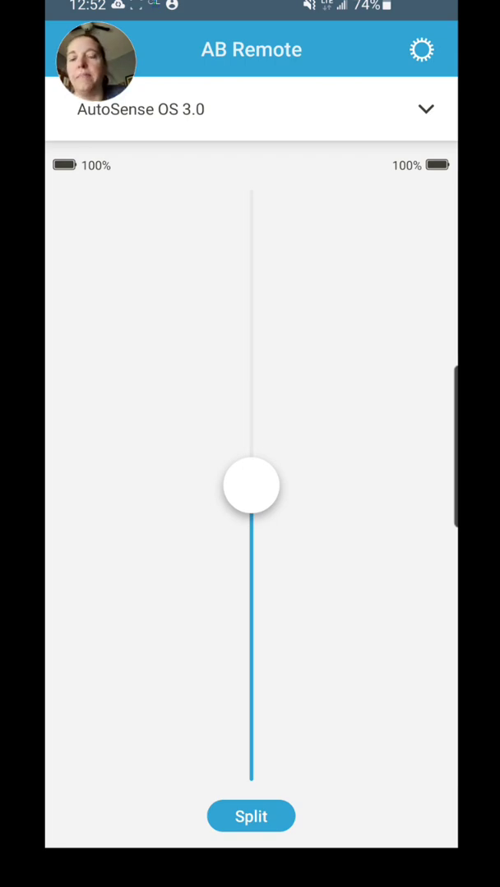
drag(250, 485, 250, 352)
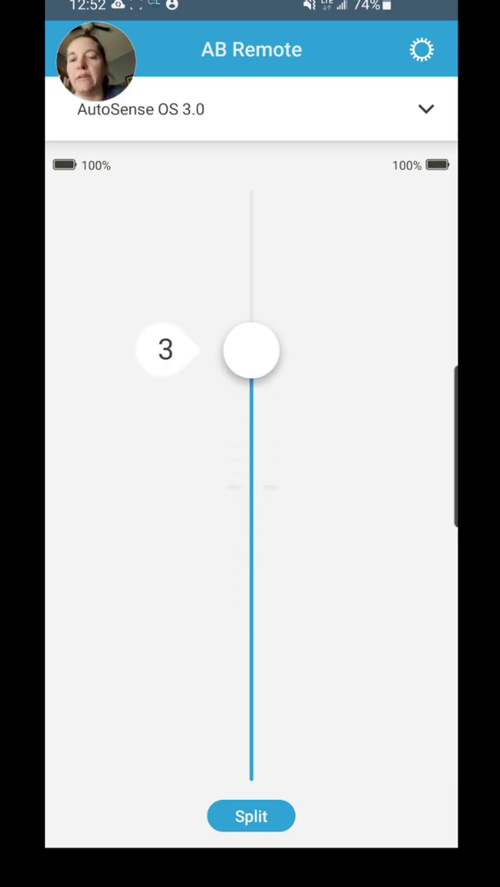
drag(250, 350, 250, 462)
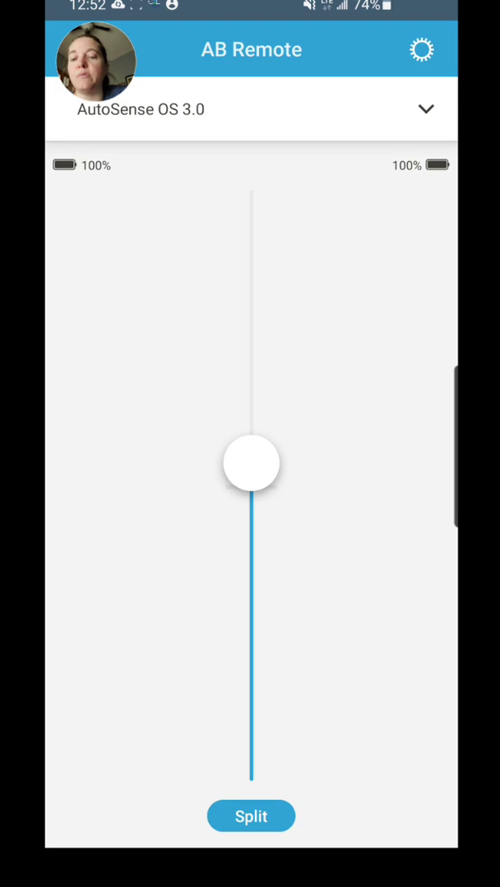
click(249, 815)
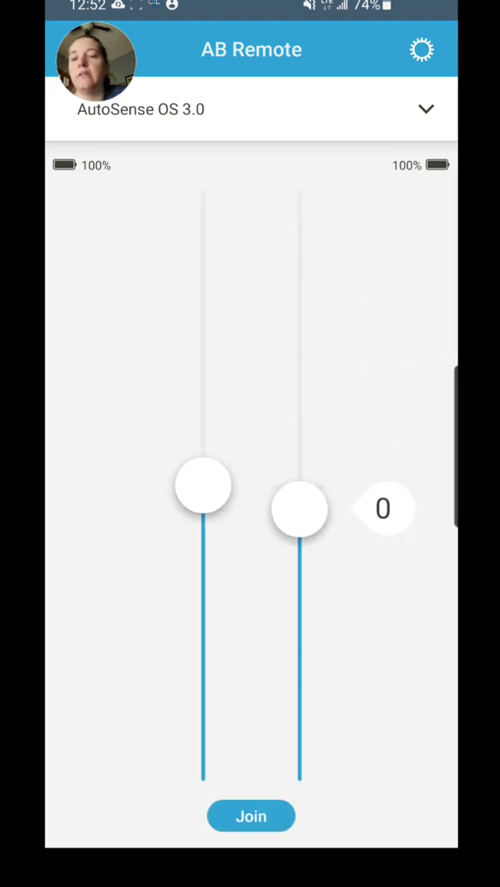
drag(204, 484, 204, 434)
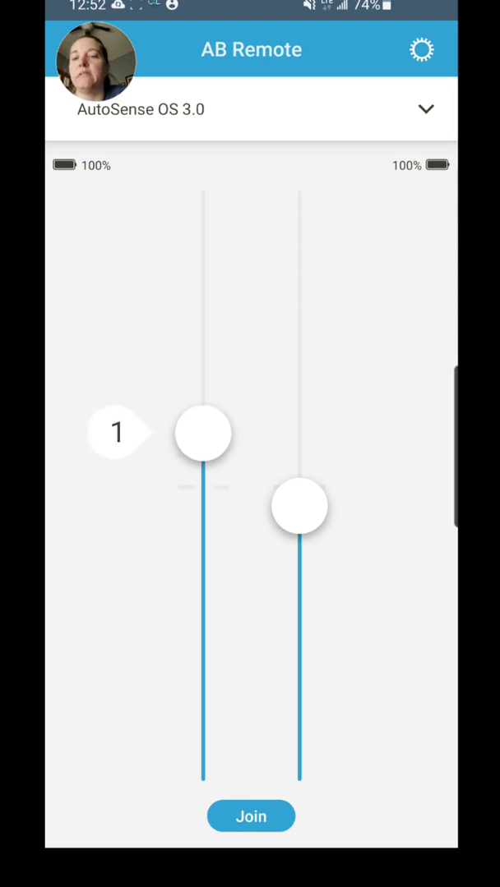
drag(204, 434, 250, 496)
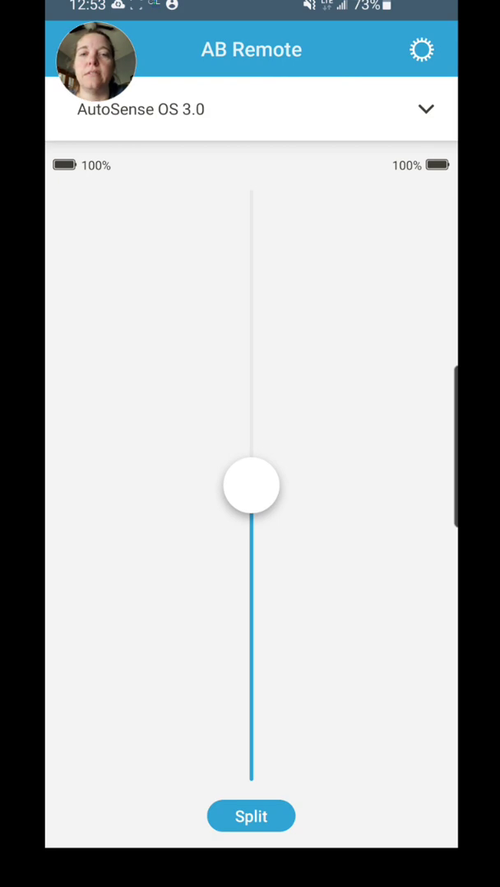
View App Settings from the gear menu, close it, and reopen the settings menu
click(421, 50)
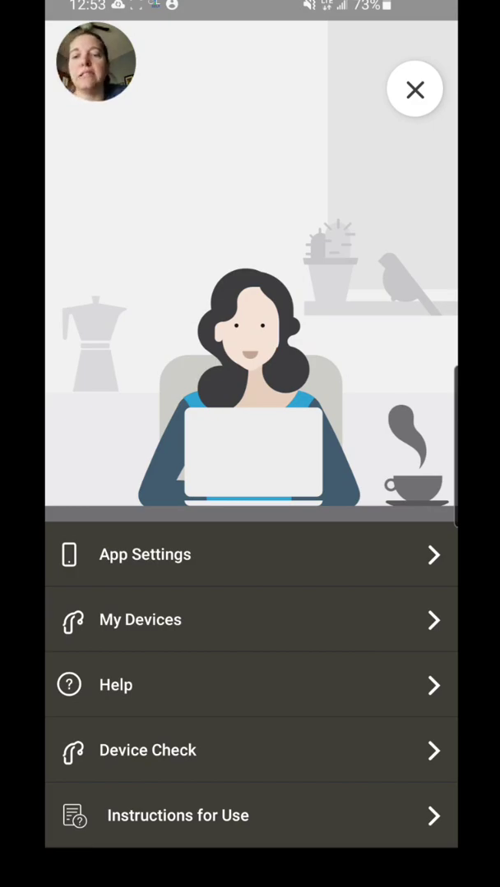
click(145, 554)
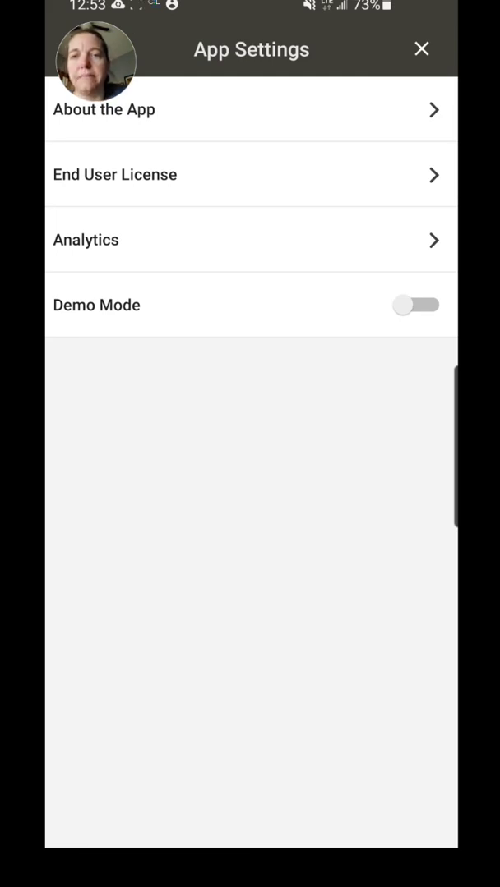
click(420, 49)
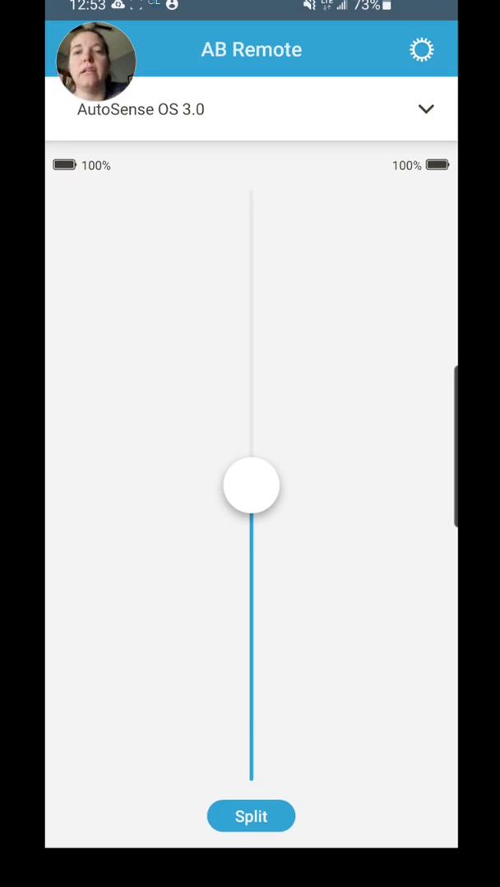
click(421, 49)
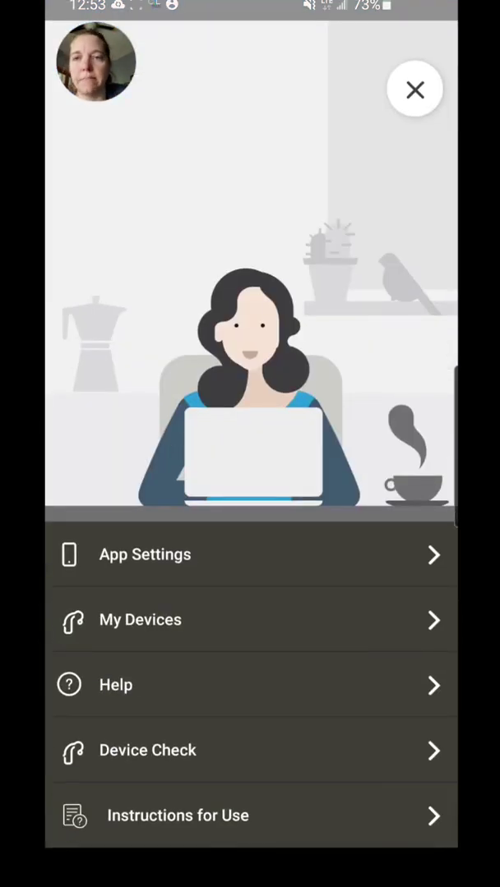
Browse My Devices > My Programs, view the Office TV Connector details, then return to the volume screen
click(139, 620)
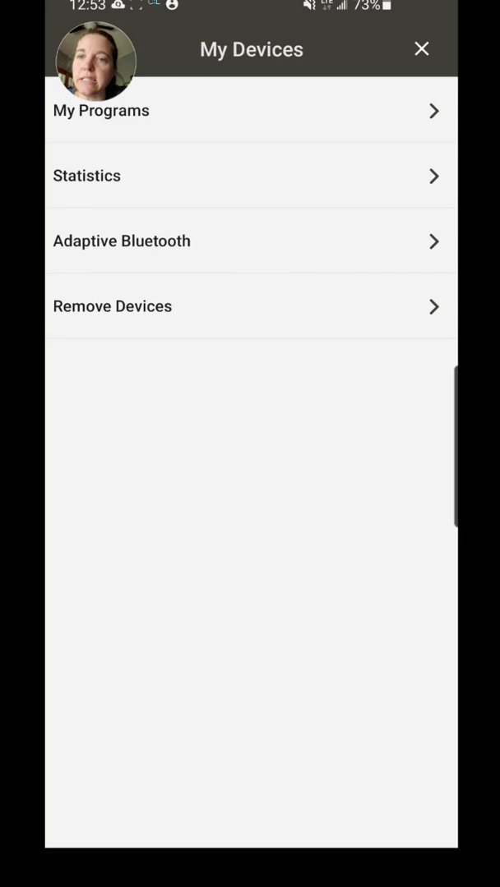
click(102, 110)
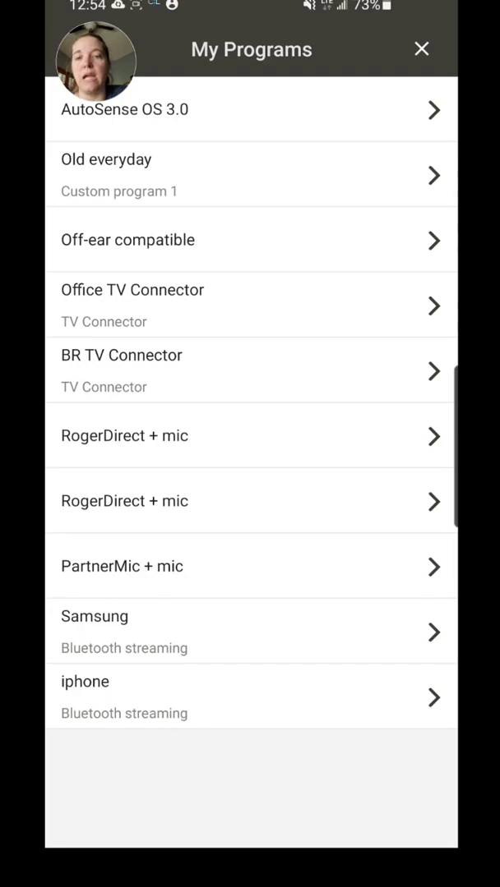
click(250, 304)
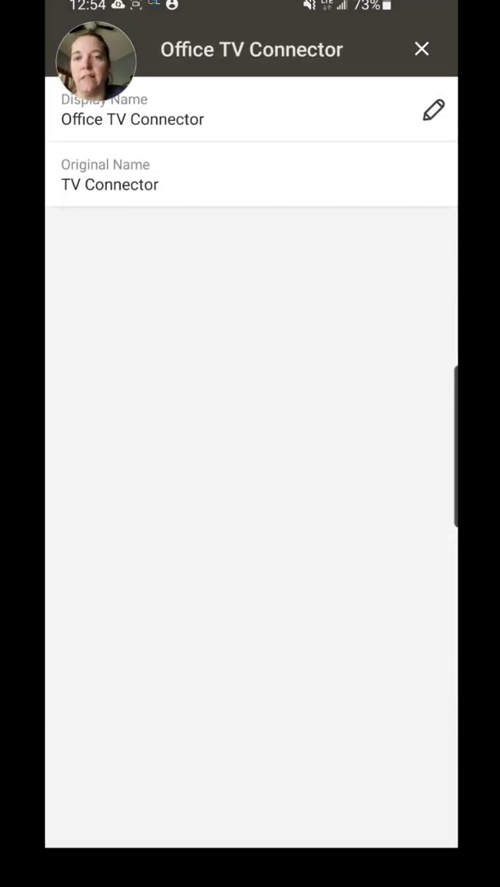
click(434, 109)
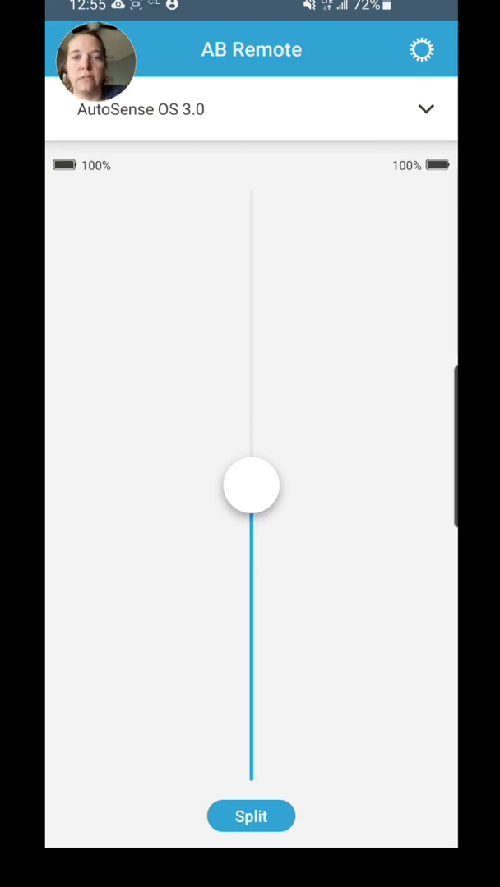
Switch to the Office TV Connector program from the program list and nudge its volume
click(425, 108)
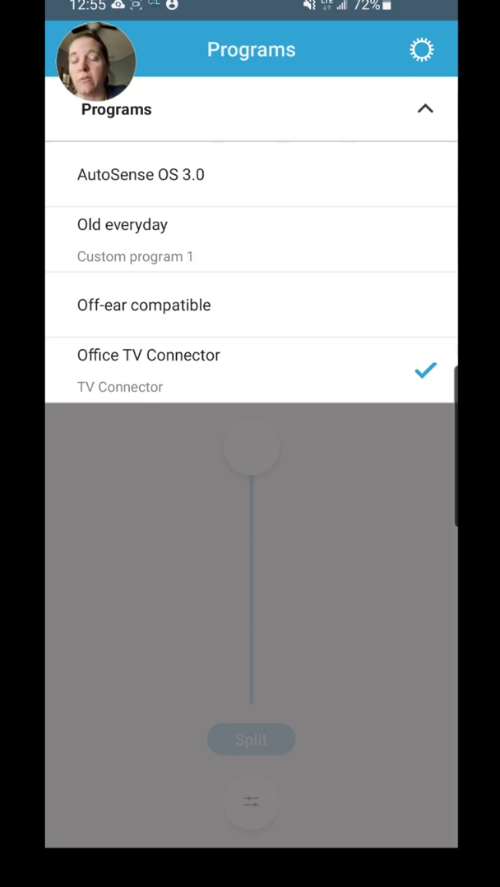
click(141, 174)
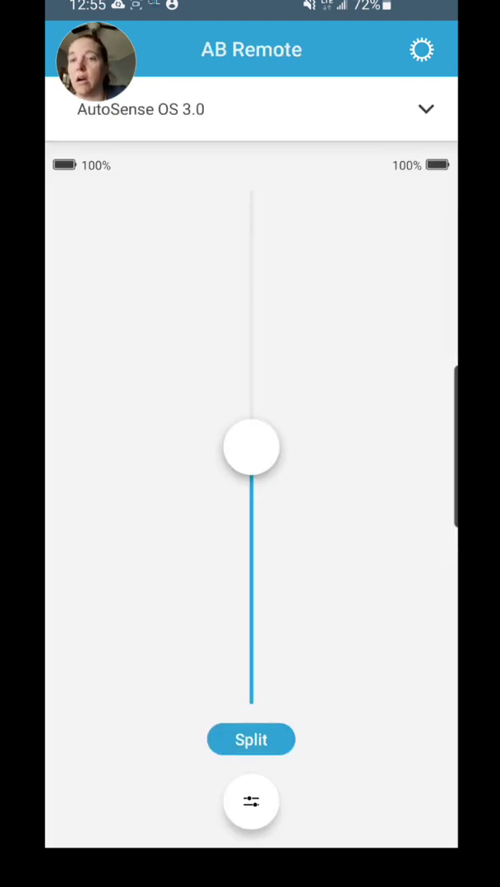
click(425, 109)
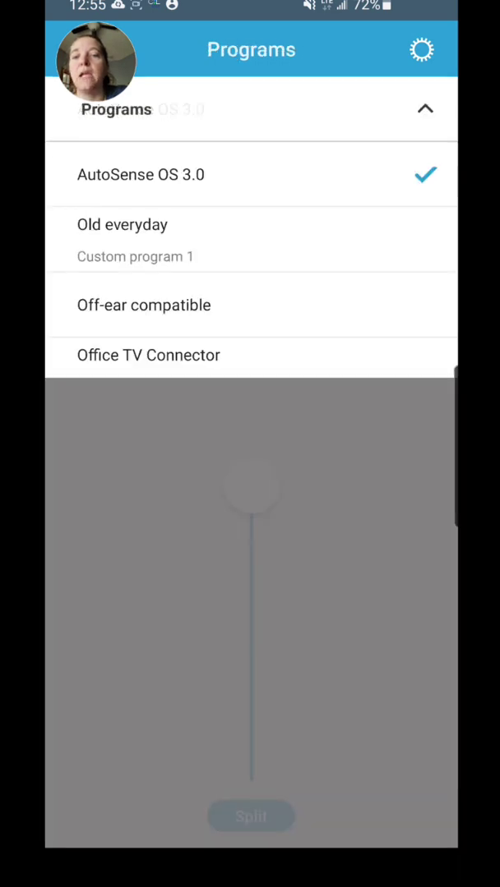
click(148, 354)
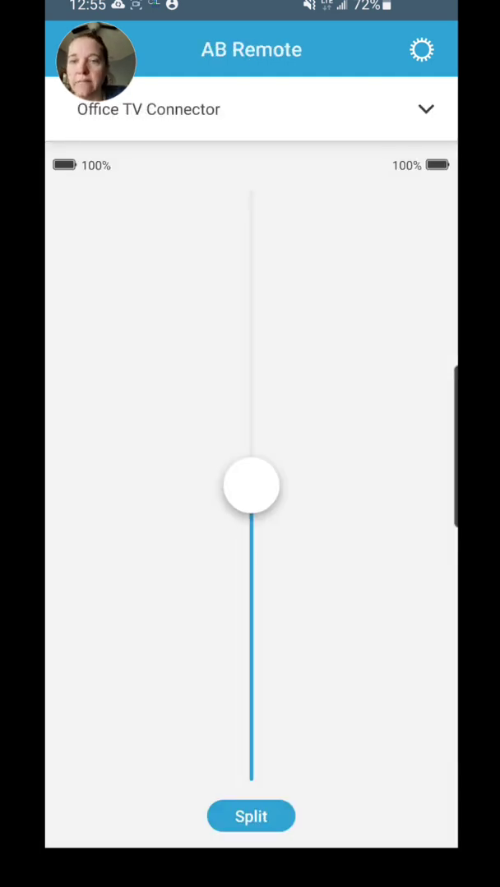
drag(250, 484, 250, 447)
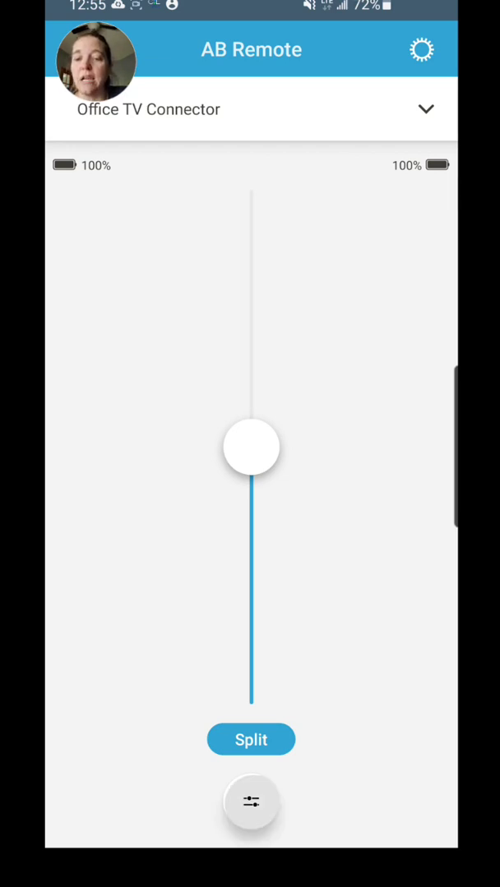
Sweep the TV streaming balance from full Surrounding to full TV, settling back near the middle
click(250, 802)
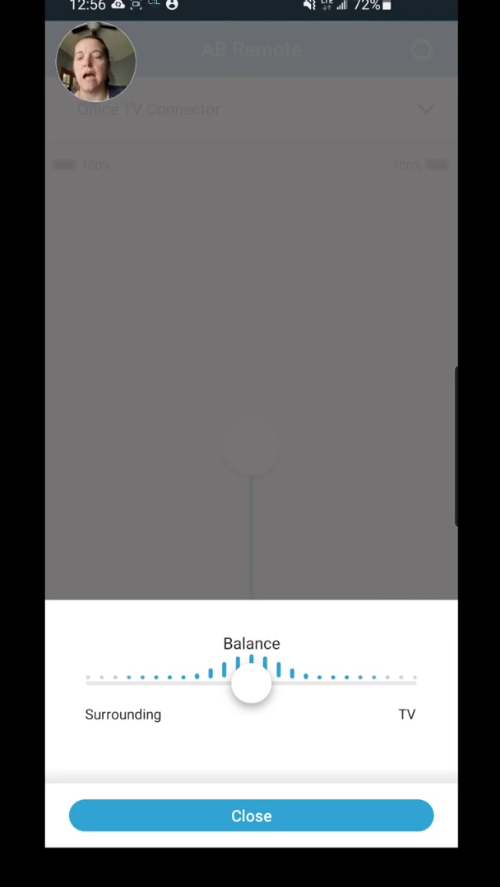
drag(250, 683, 105, 684)
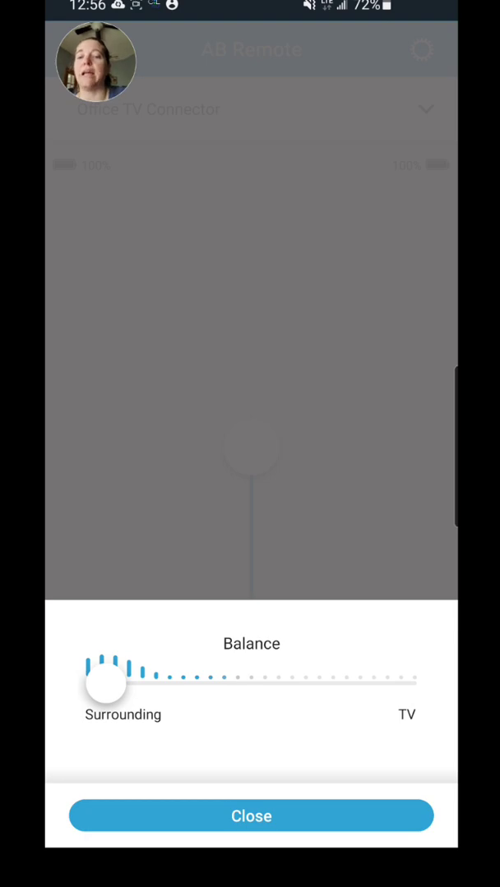
drag(106, 682, 398, 682)
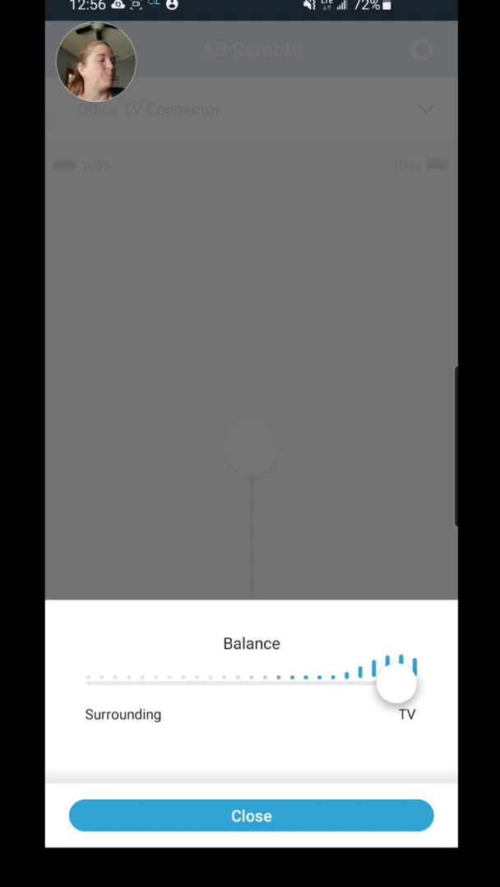
drag(398, 684, 250, 683)
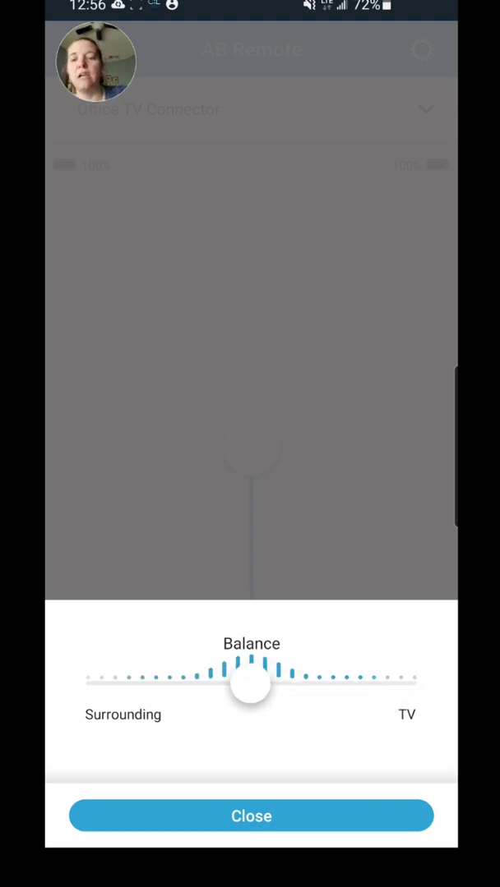
drag(250, 684, 191, 684)
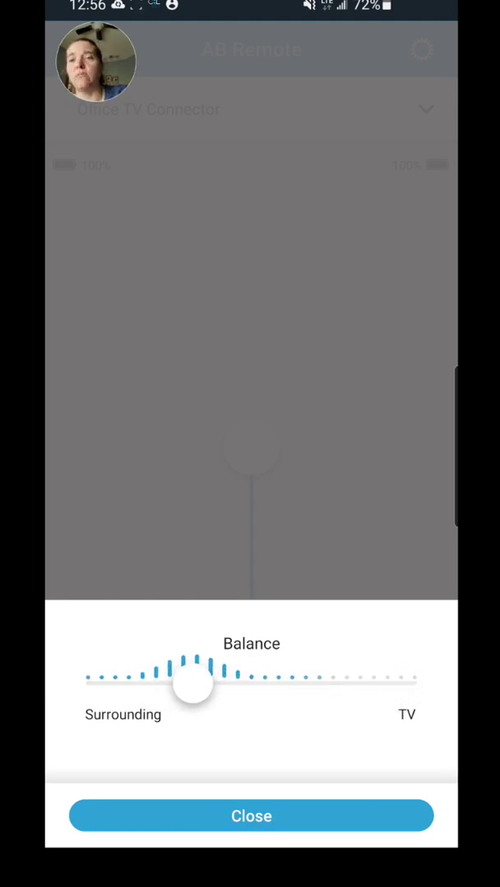
drag(194, 684, 134, 684)
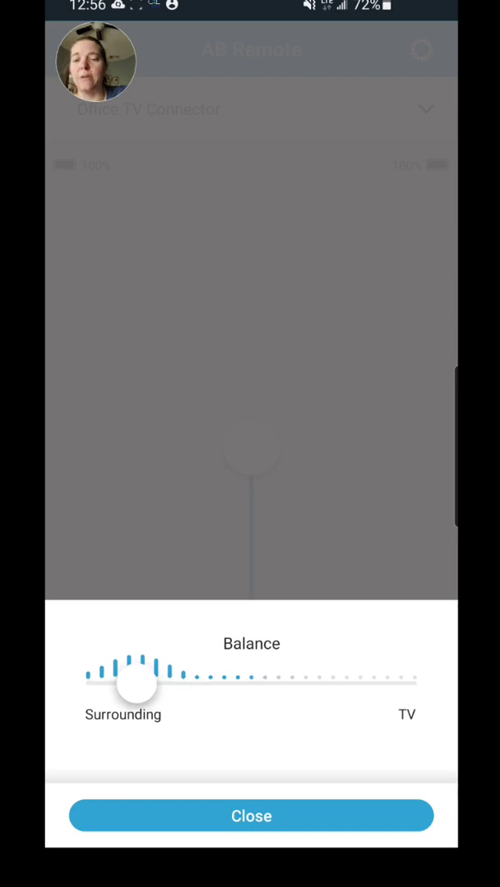
drag(135, 684, 168, 684)
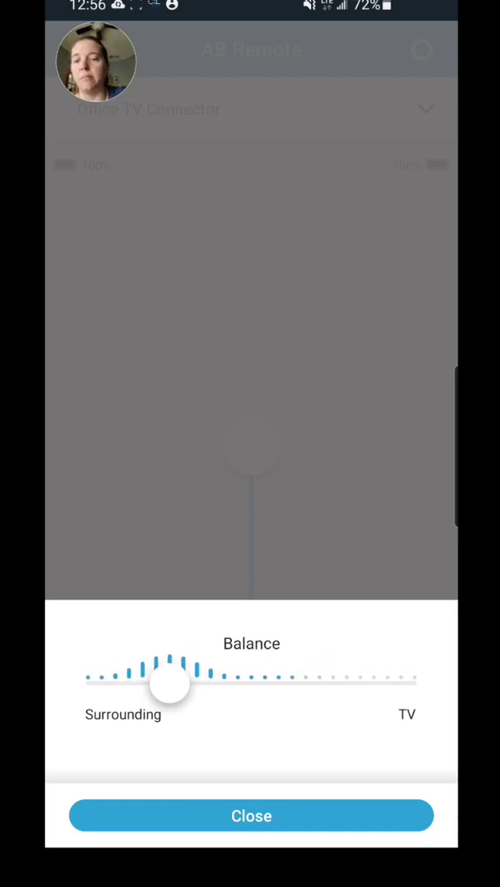
drag(168, 684, 261, 683)
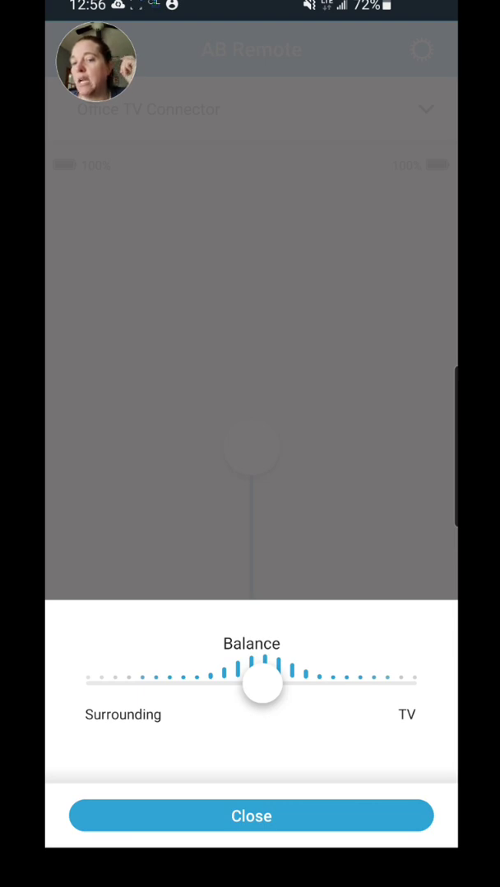
Move the balance toward TV, then shift it back to lean toward Surrounding
drag(262, 684, 281, 684)
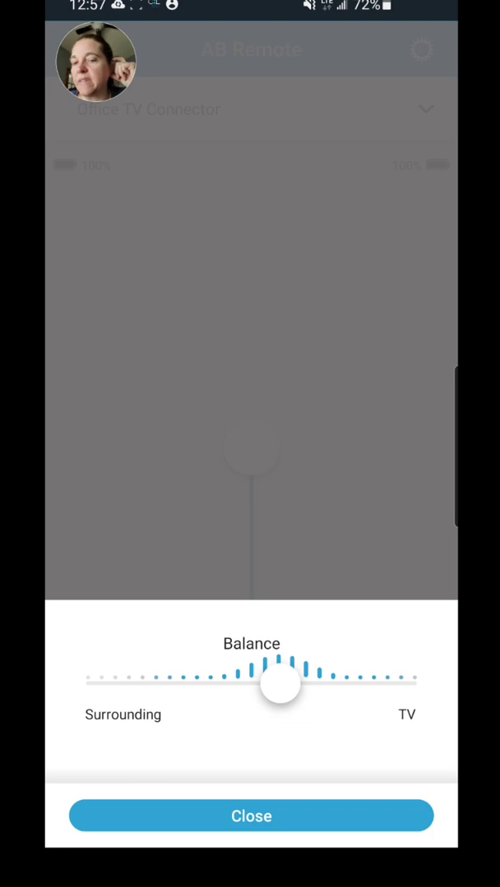
drag(280, 683, 309, 684)
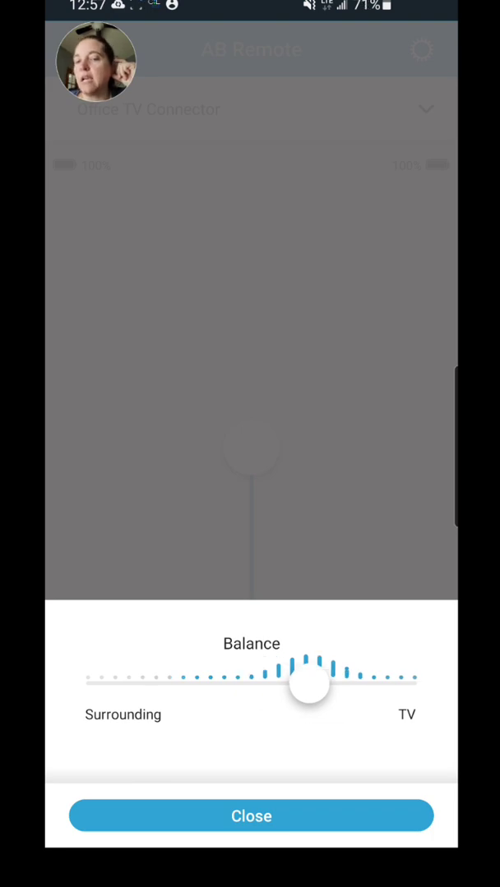
drag(309, 682, 338, 682)
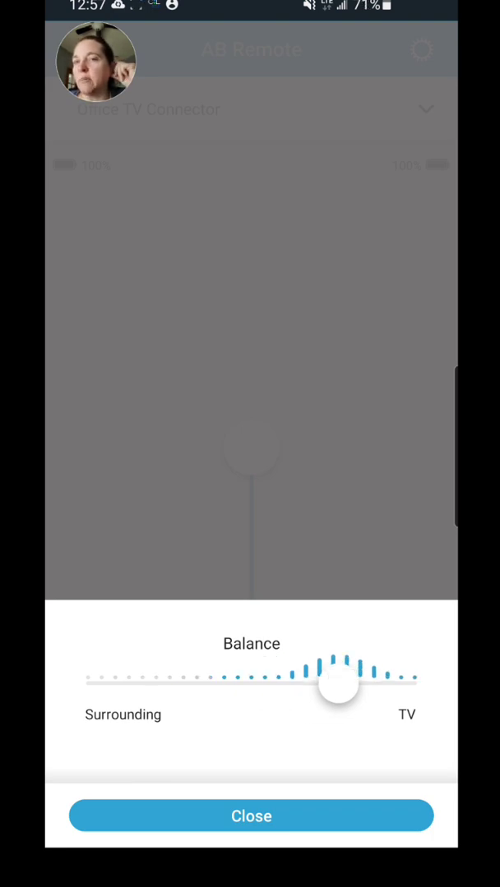
drag(338, 684, 309, 683)
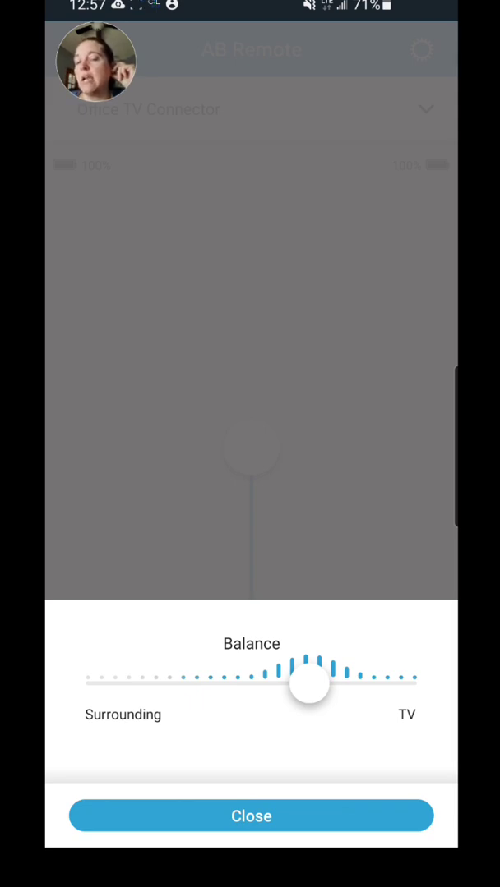
drag(309, 683, 194, 683)
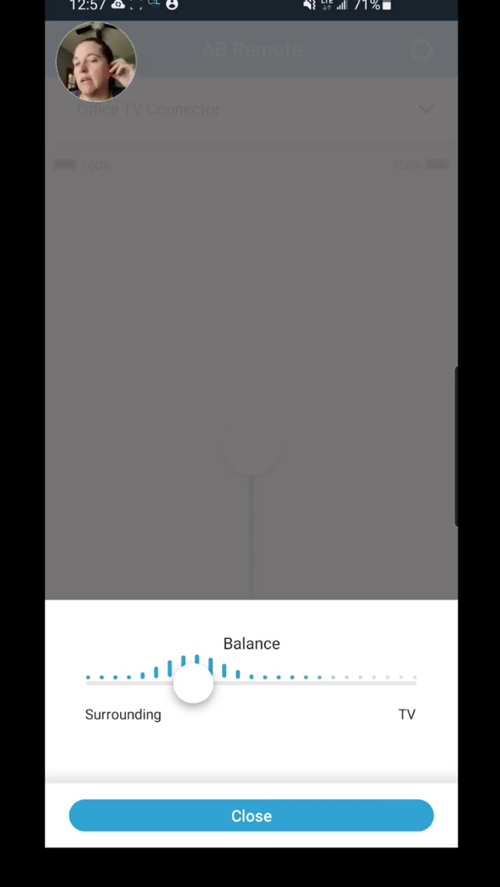
drag(193, 682, 164, 682)
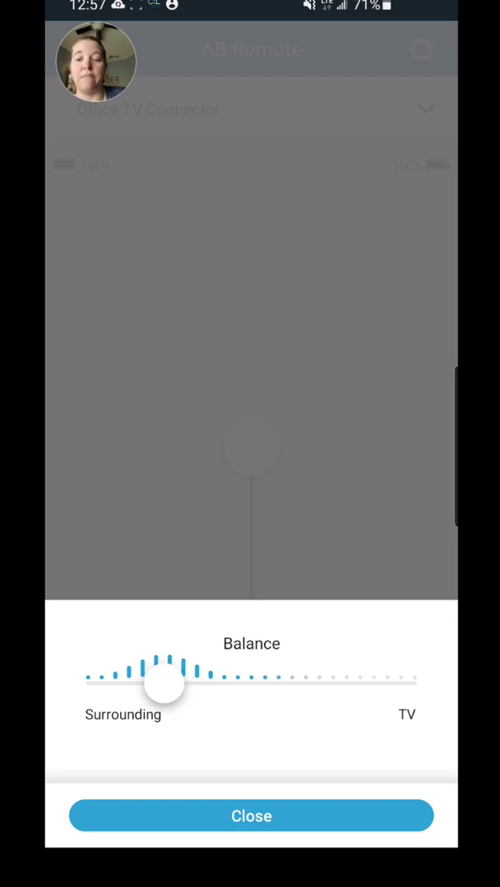
Close the Balance sheet and bring up the settings menu
click(249, 815)
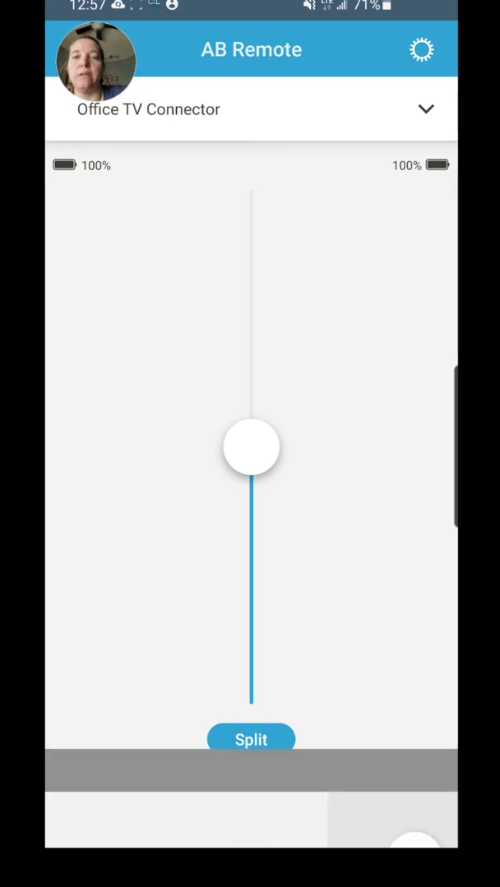
click(421, 50)
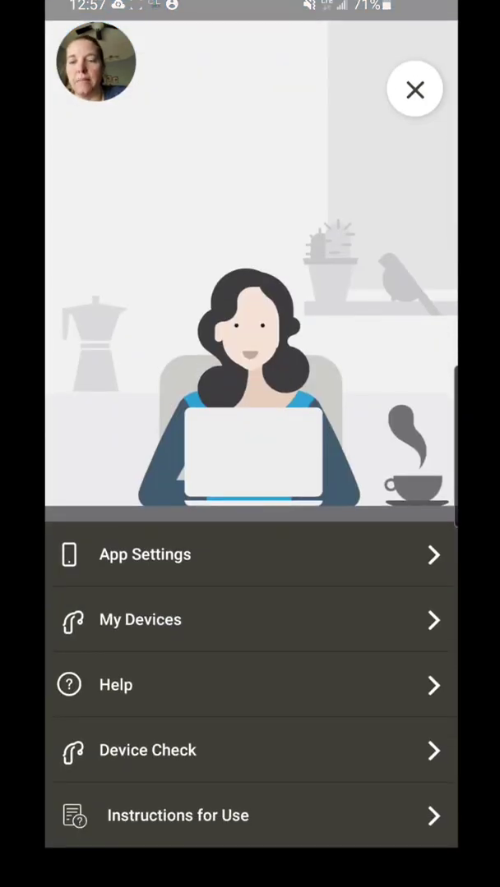
Look through the My Devices options and show Remove Devices listing LE_MarveLOus and LE_MaRvelous
click(139, 619)
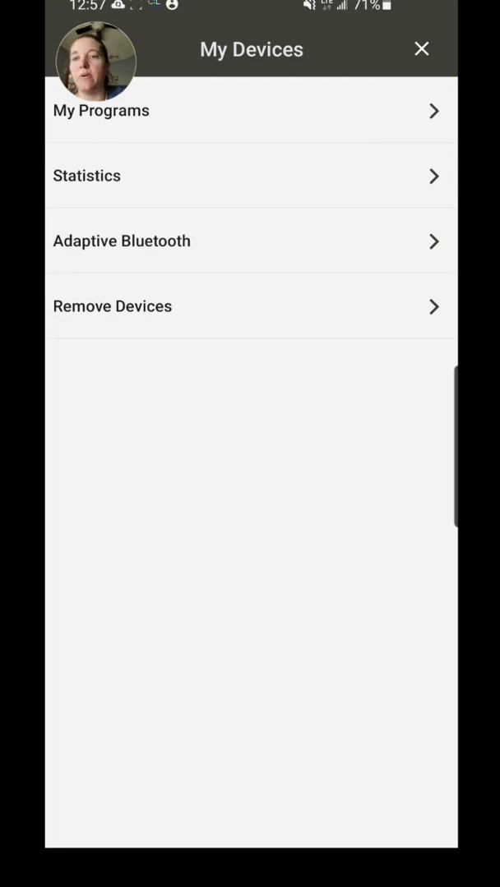
click(85, 174)
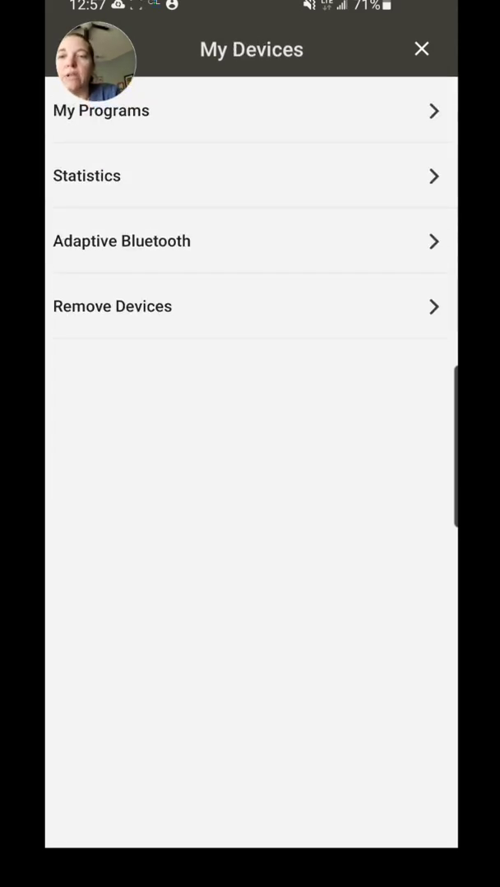
click(121, 240)
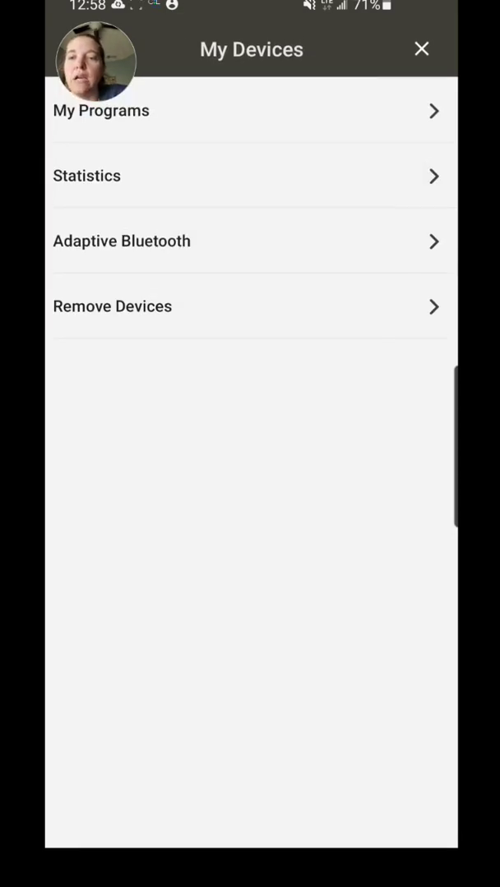
click(112, 306)
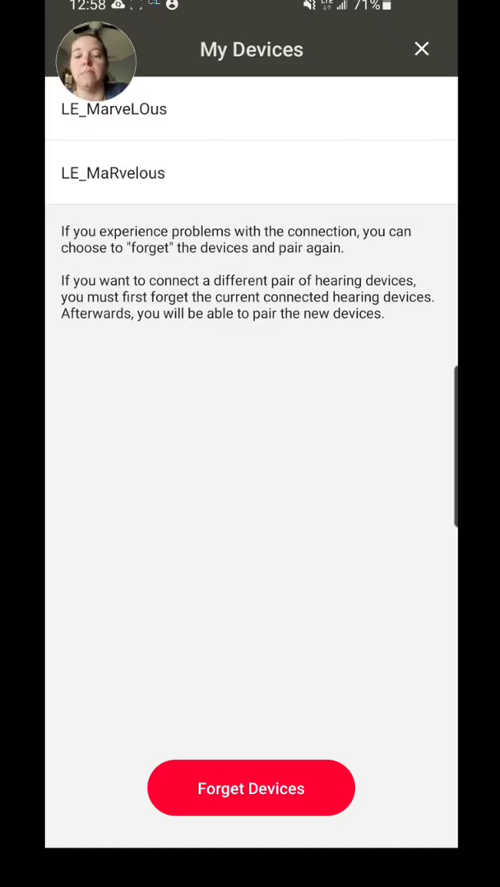
Return to the settings menu, visit Help, and start Device Check for the left processor at 100% battery
click(421, 49)
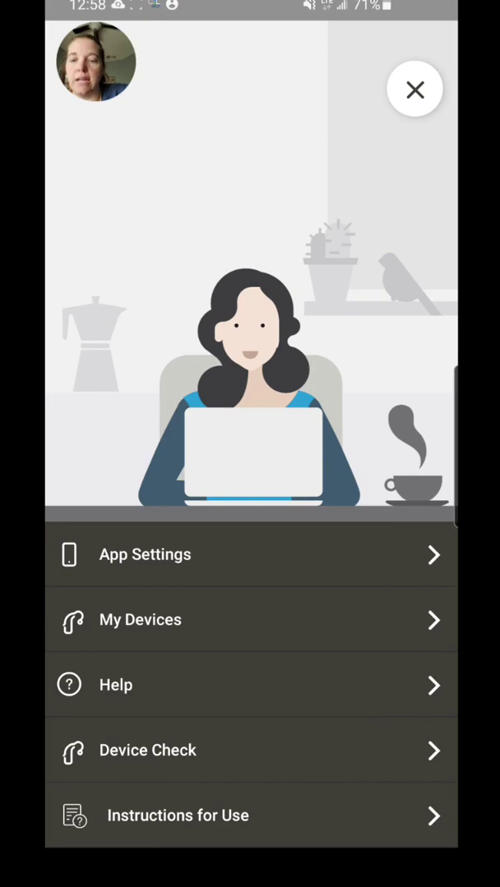
click(250, 684)
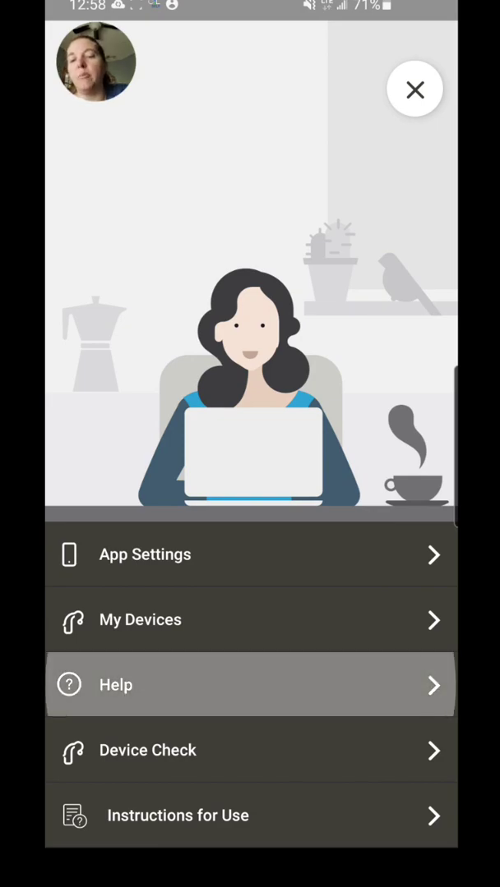
click(250, 684)
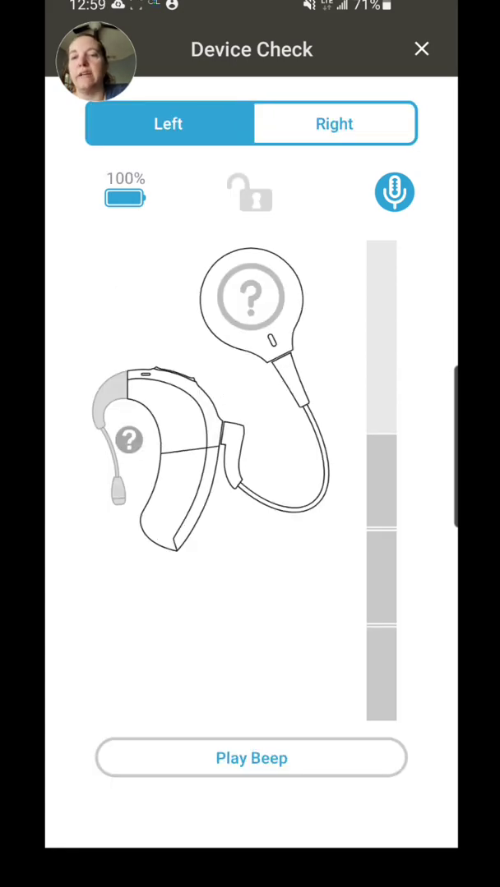
Check the right processor, play its beep, then switch the check back to the left processor
click(334, 123)
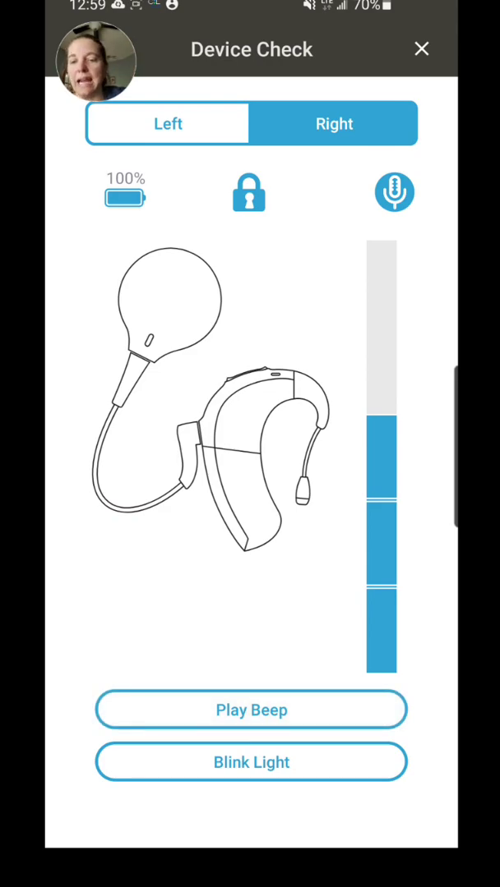
click(251, 763)
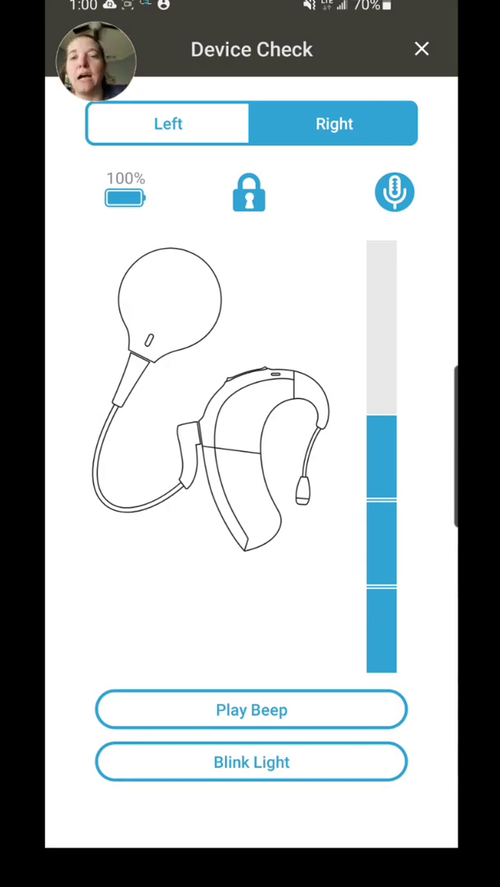
click(168, 123)
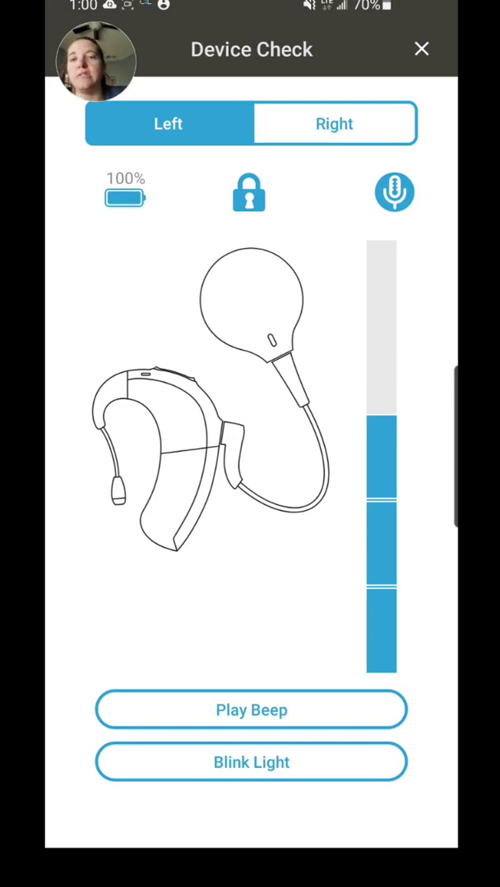